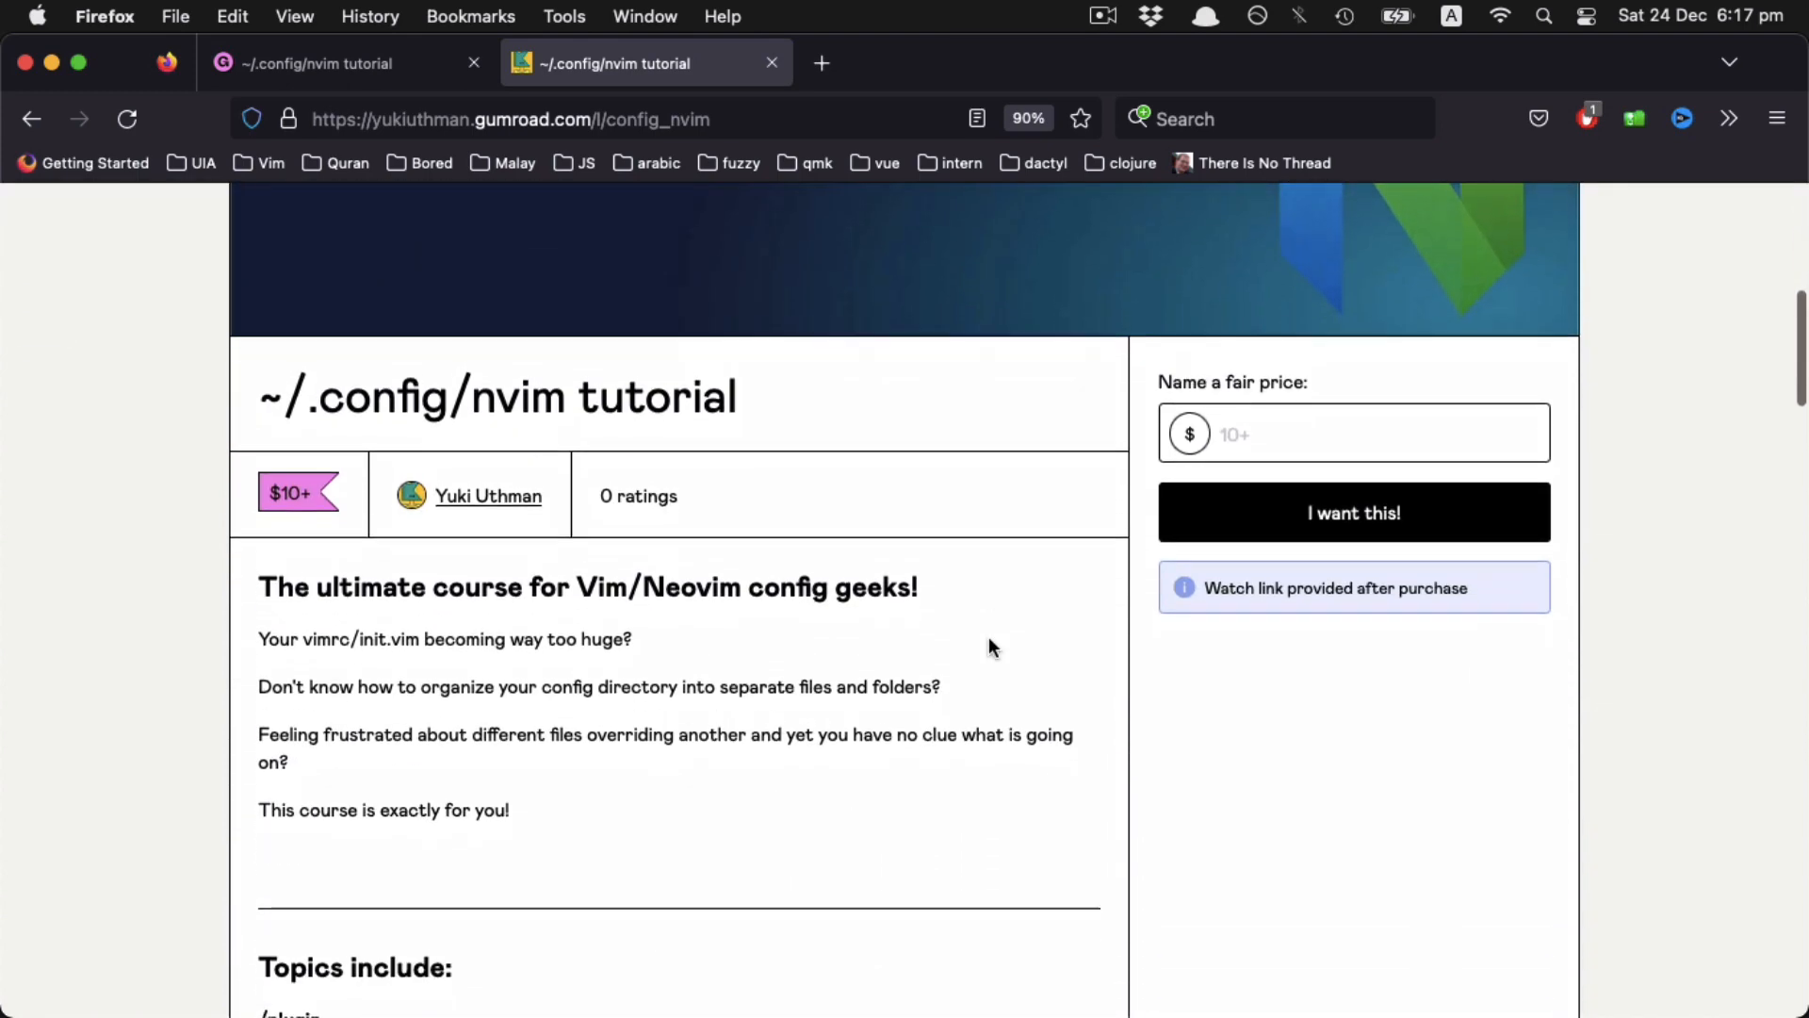
# Scroll past the nvim course description to the 'Topics include' list (plugin, colors, filetype, ftdetect)
pyautogui.scroll(-3)
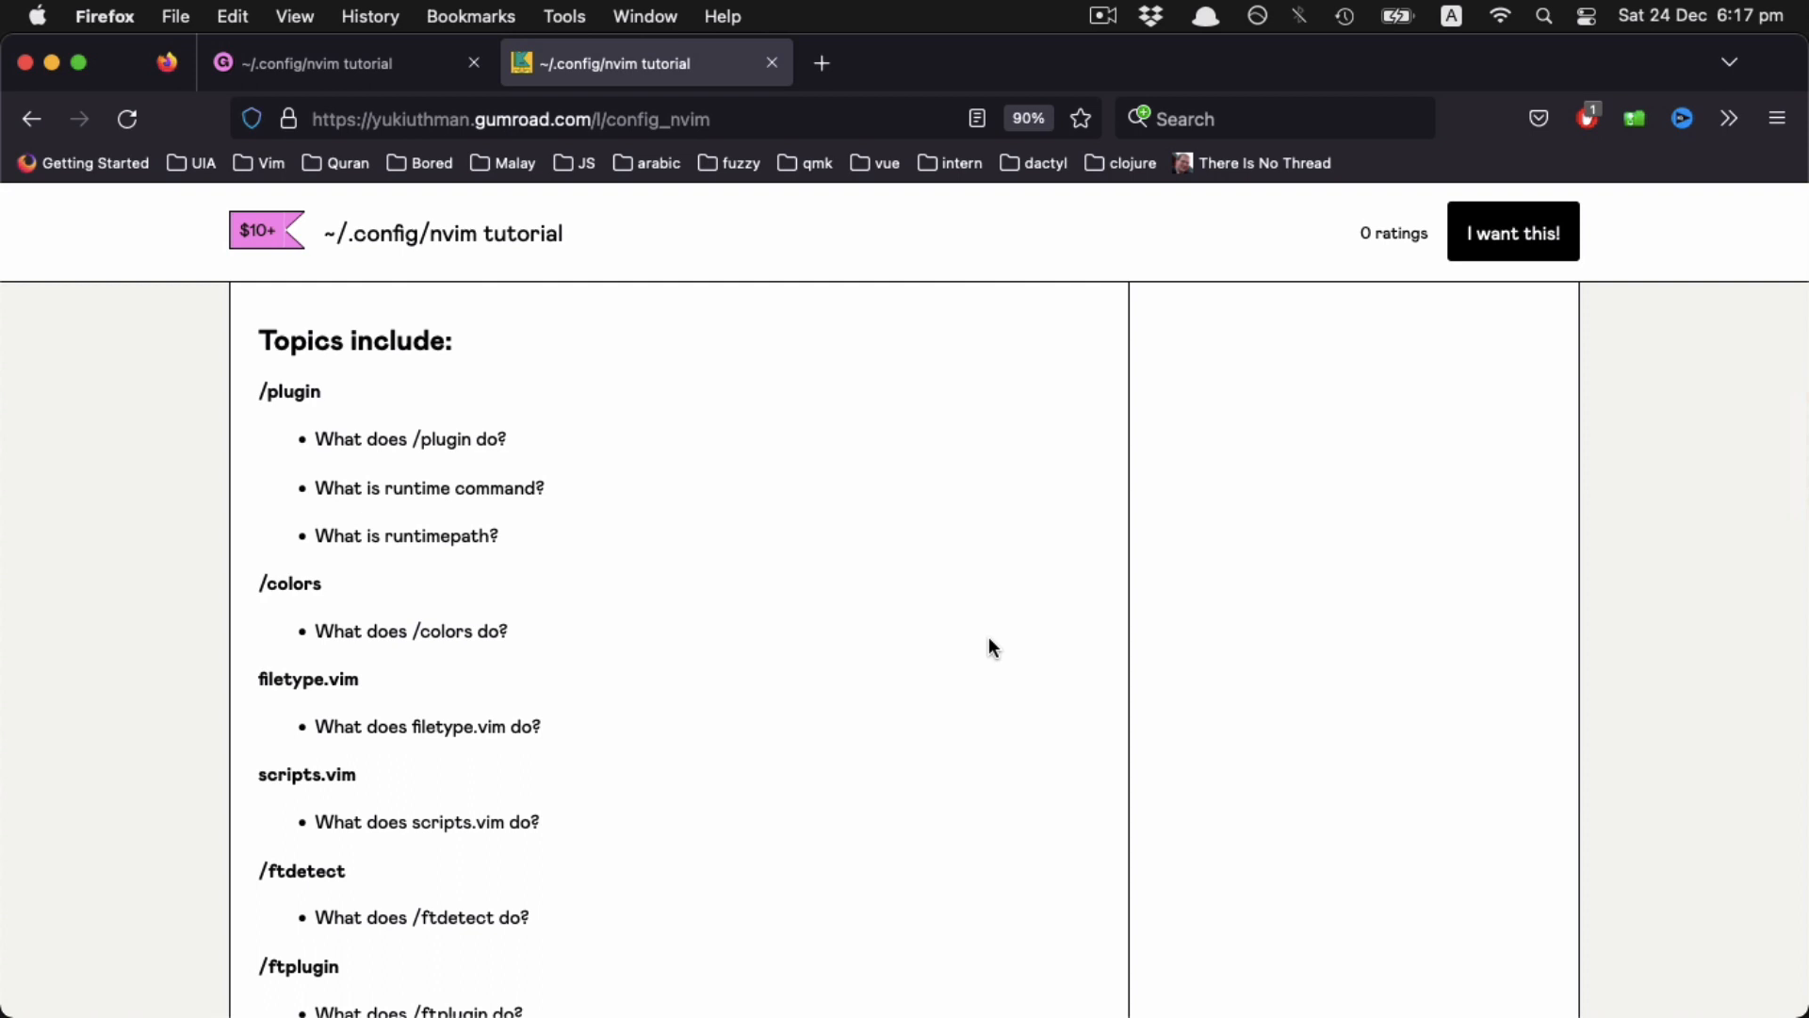
pyautogui.moveTo(777, 851)
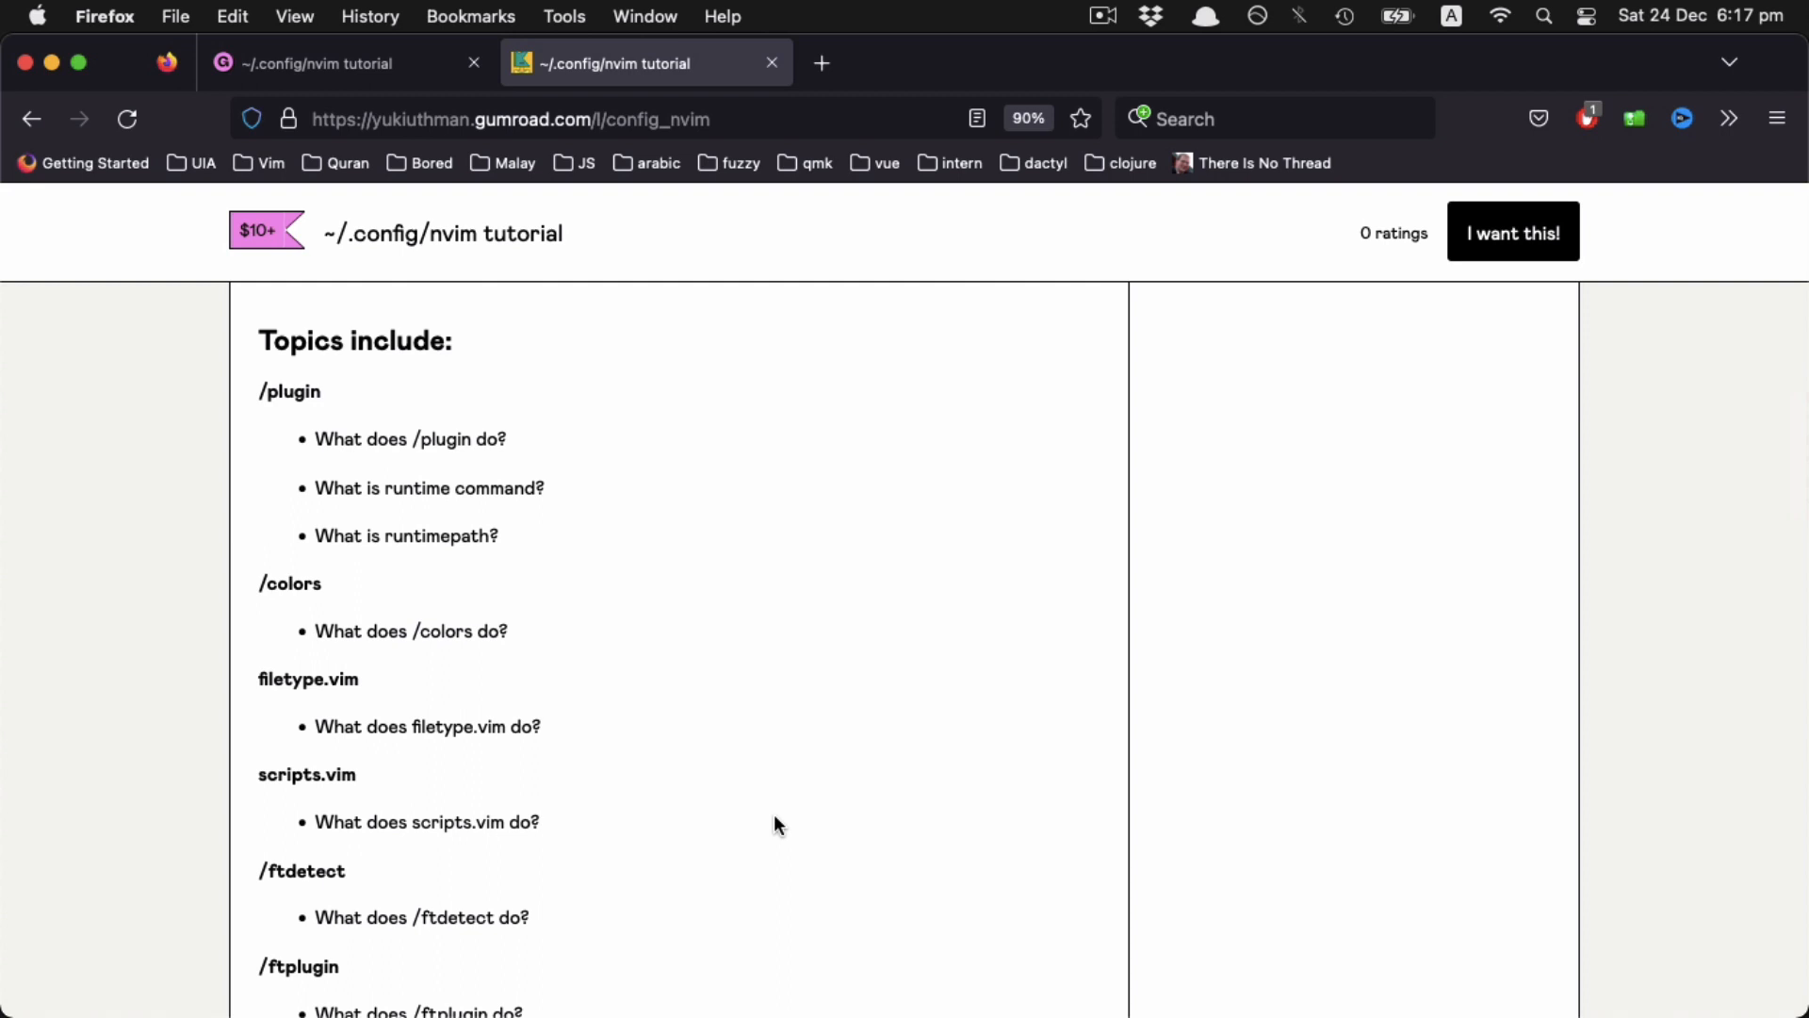
# Scroll further through the topics to reveal /ftplugin, /syntax and /indent
pyautogui.scroll(-3)
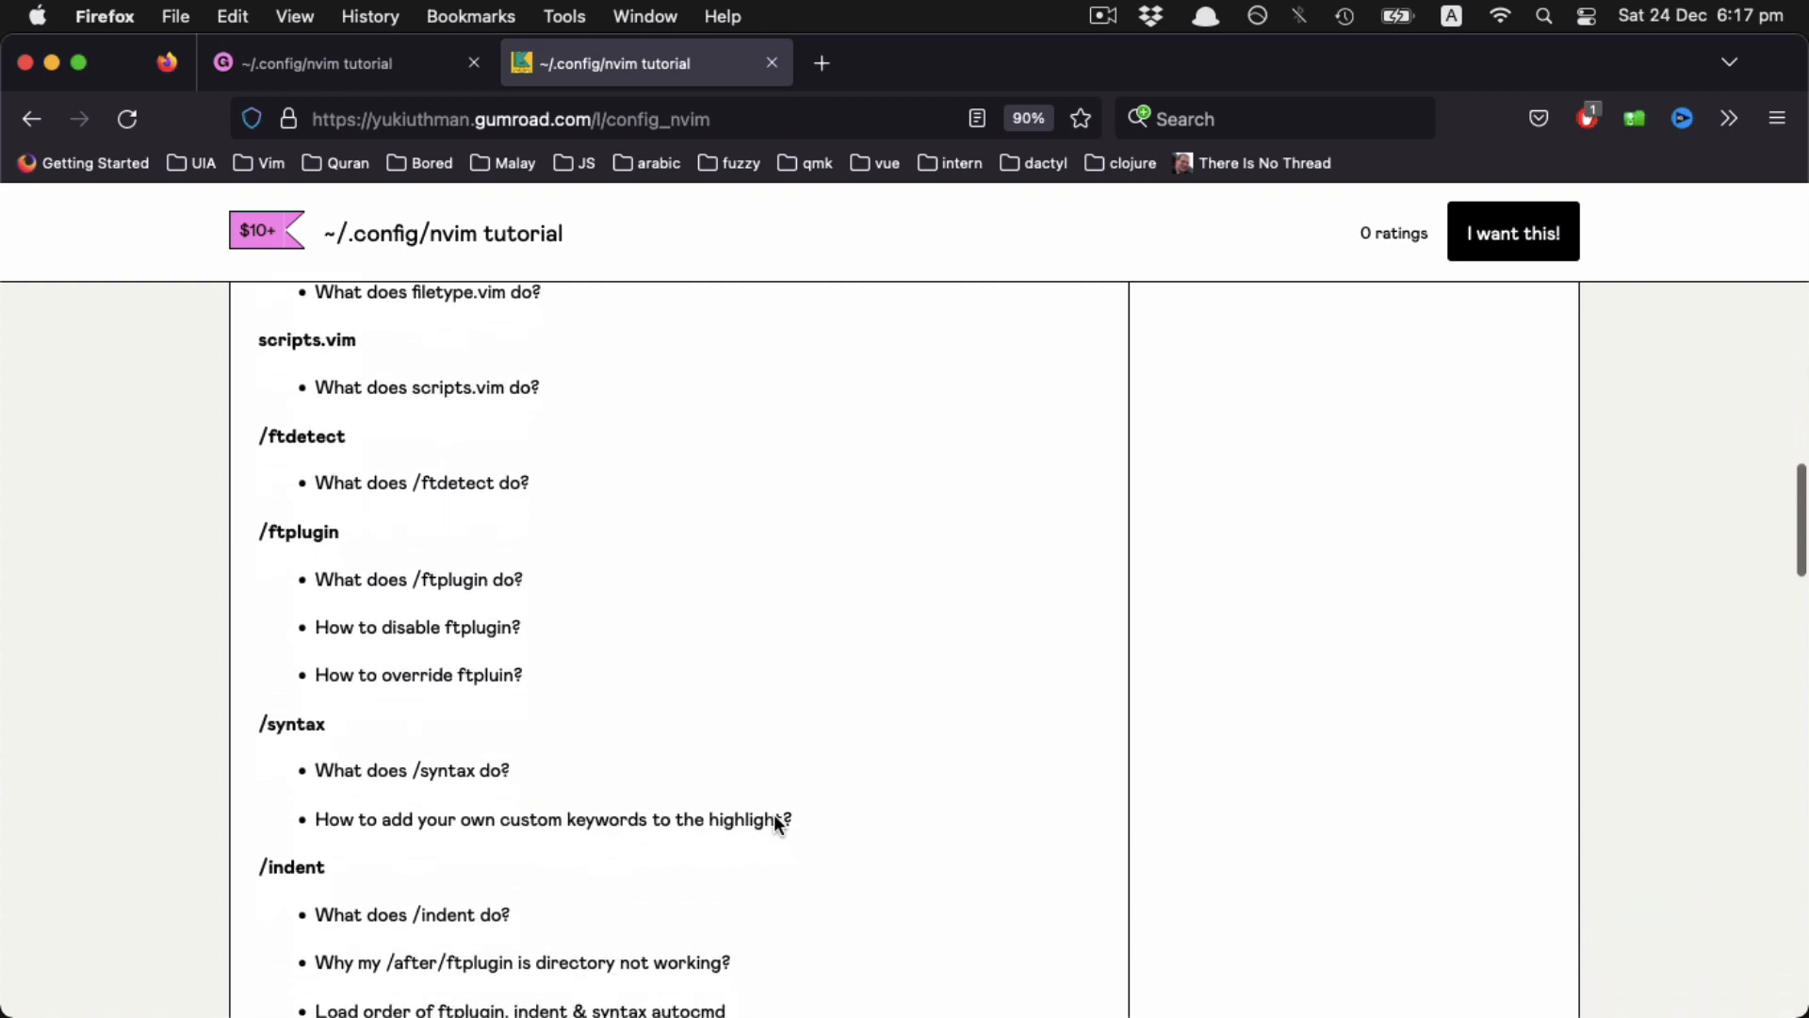
pyautogui.scroll(-3)
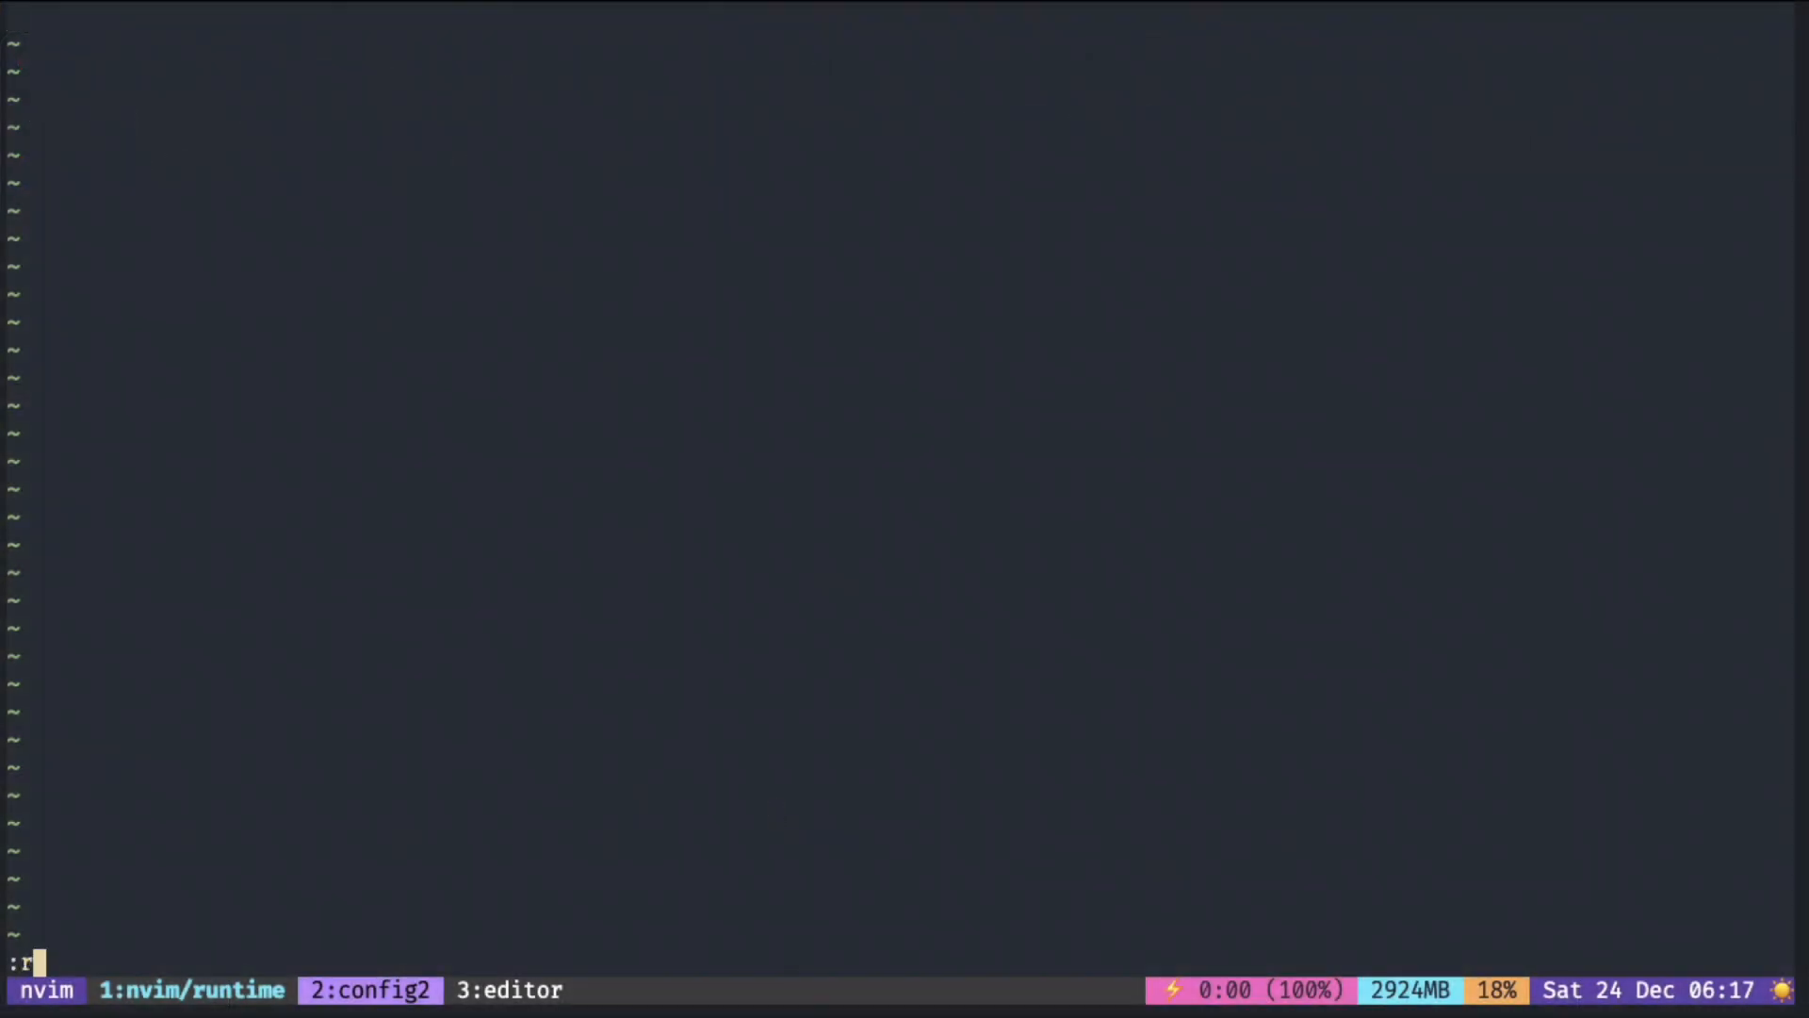
# Run the Neovim command that lists all nine sourced script files
pyautogui.press('Enter')
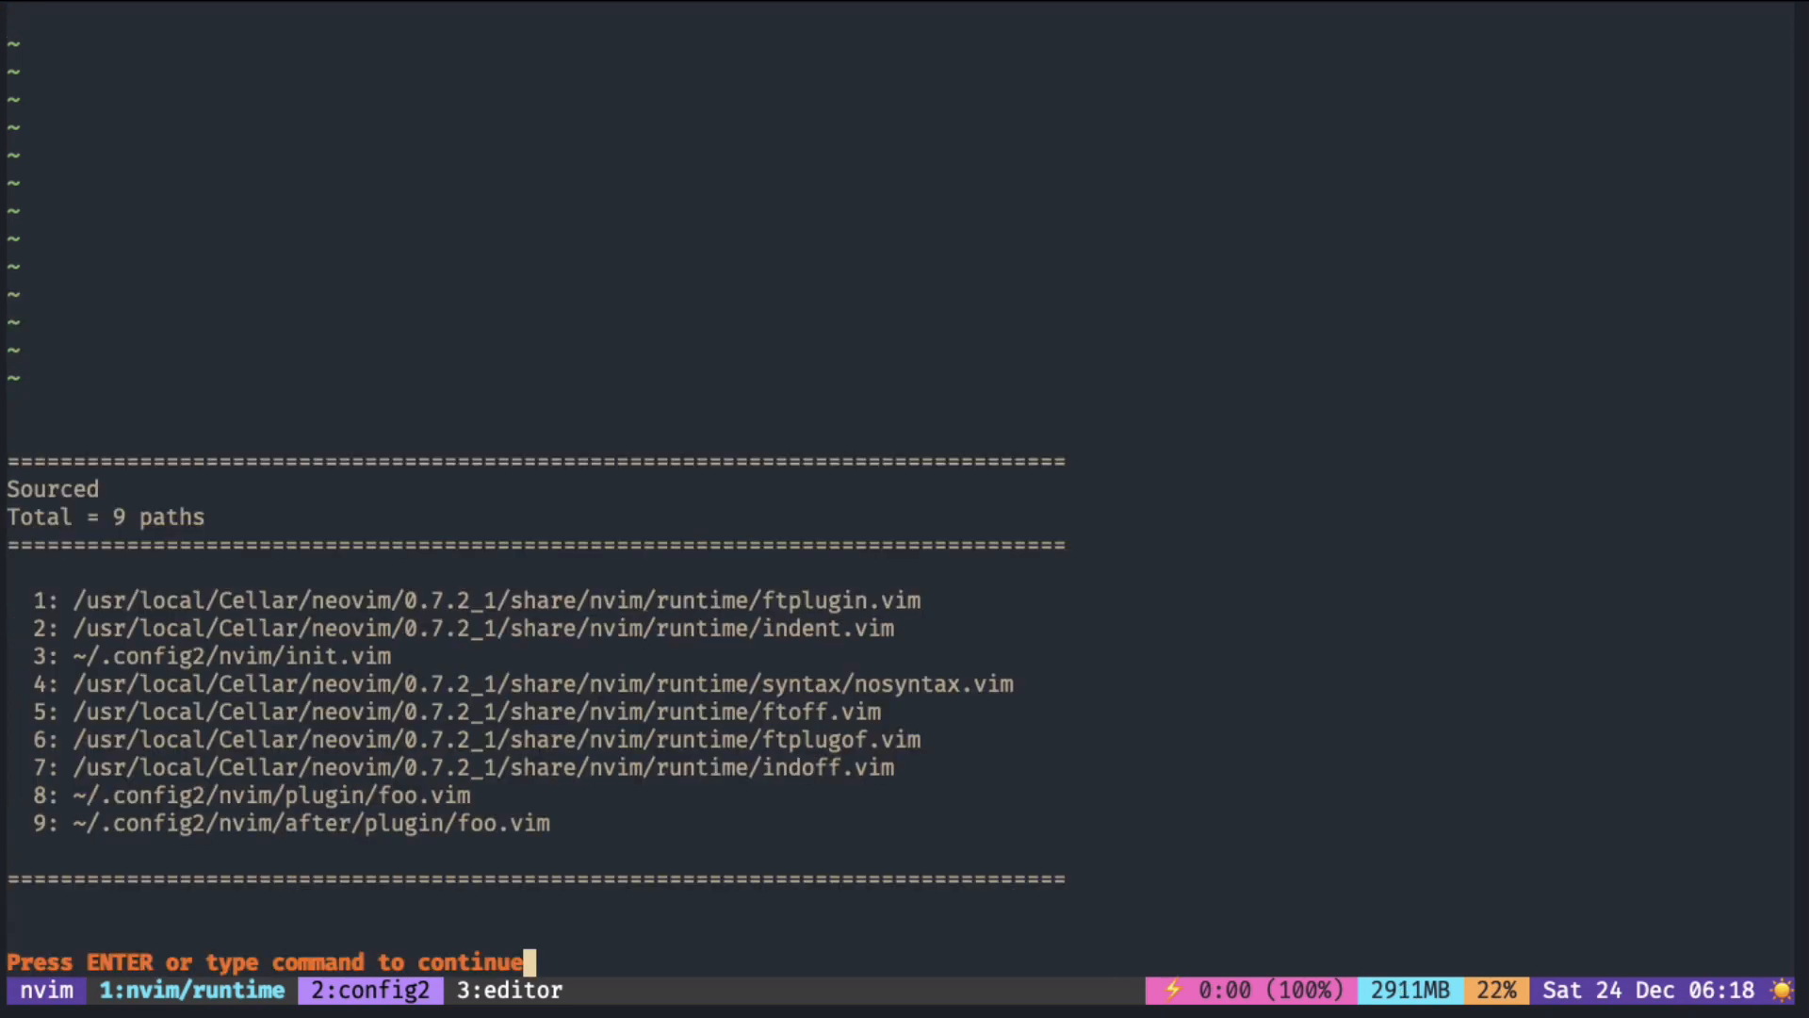
pyautogui.moveTo(287, 940)
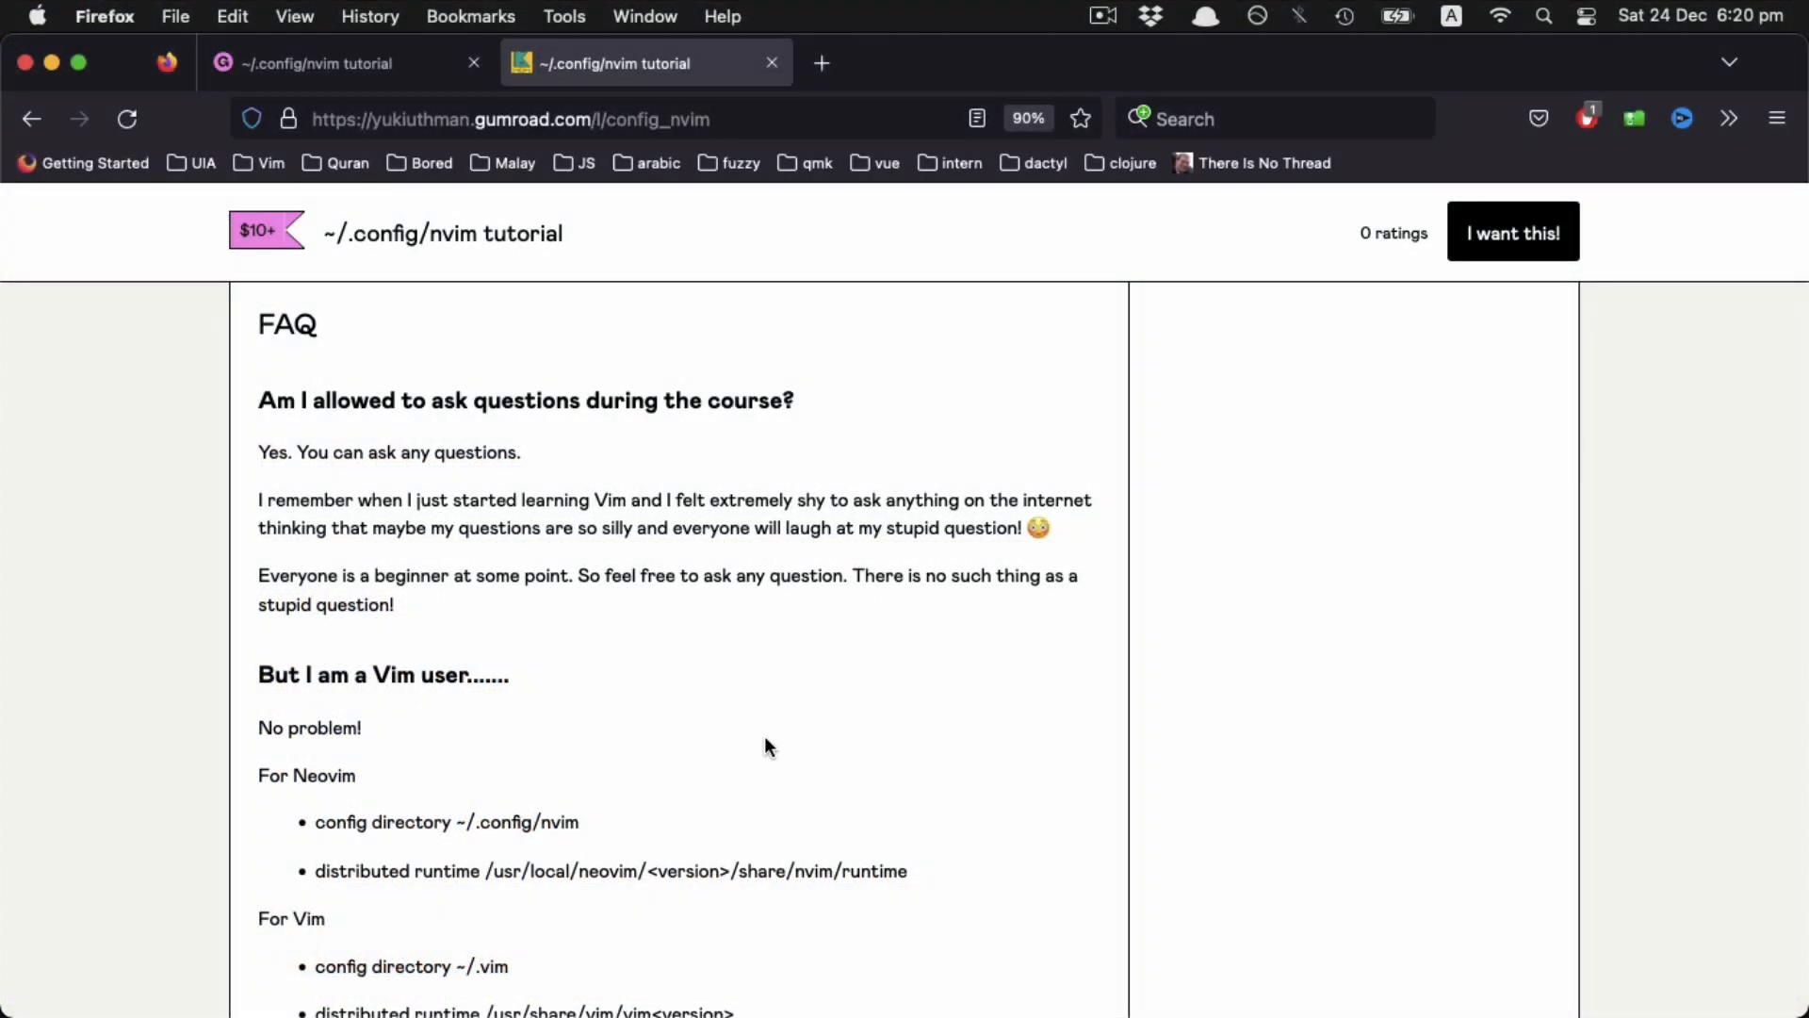
# Scroll past the FAQ to the Refund Policy section ending the product page
pyautogui.scroll(-3)
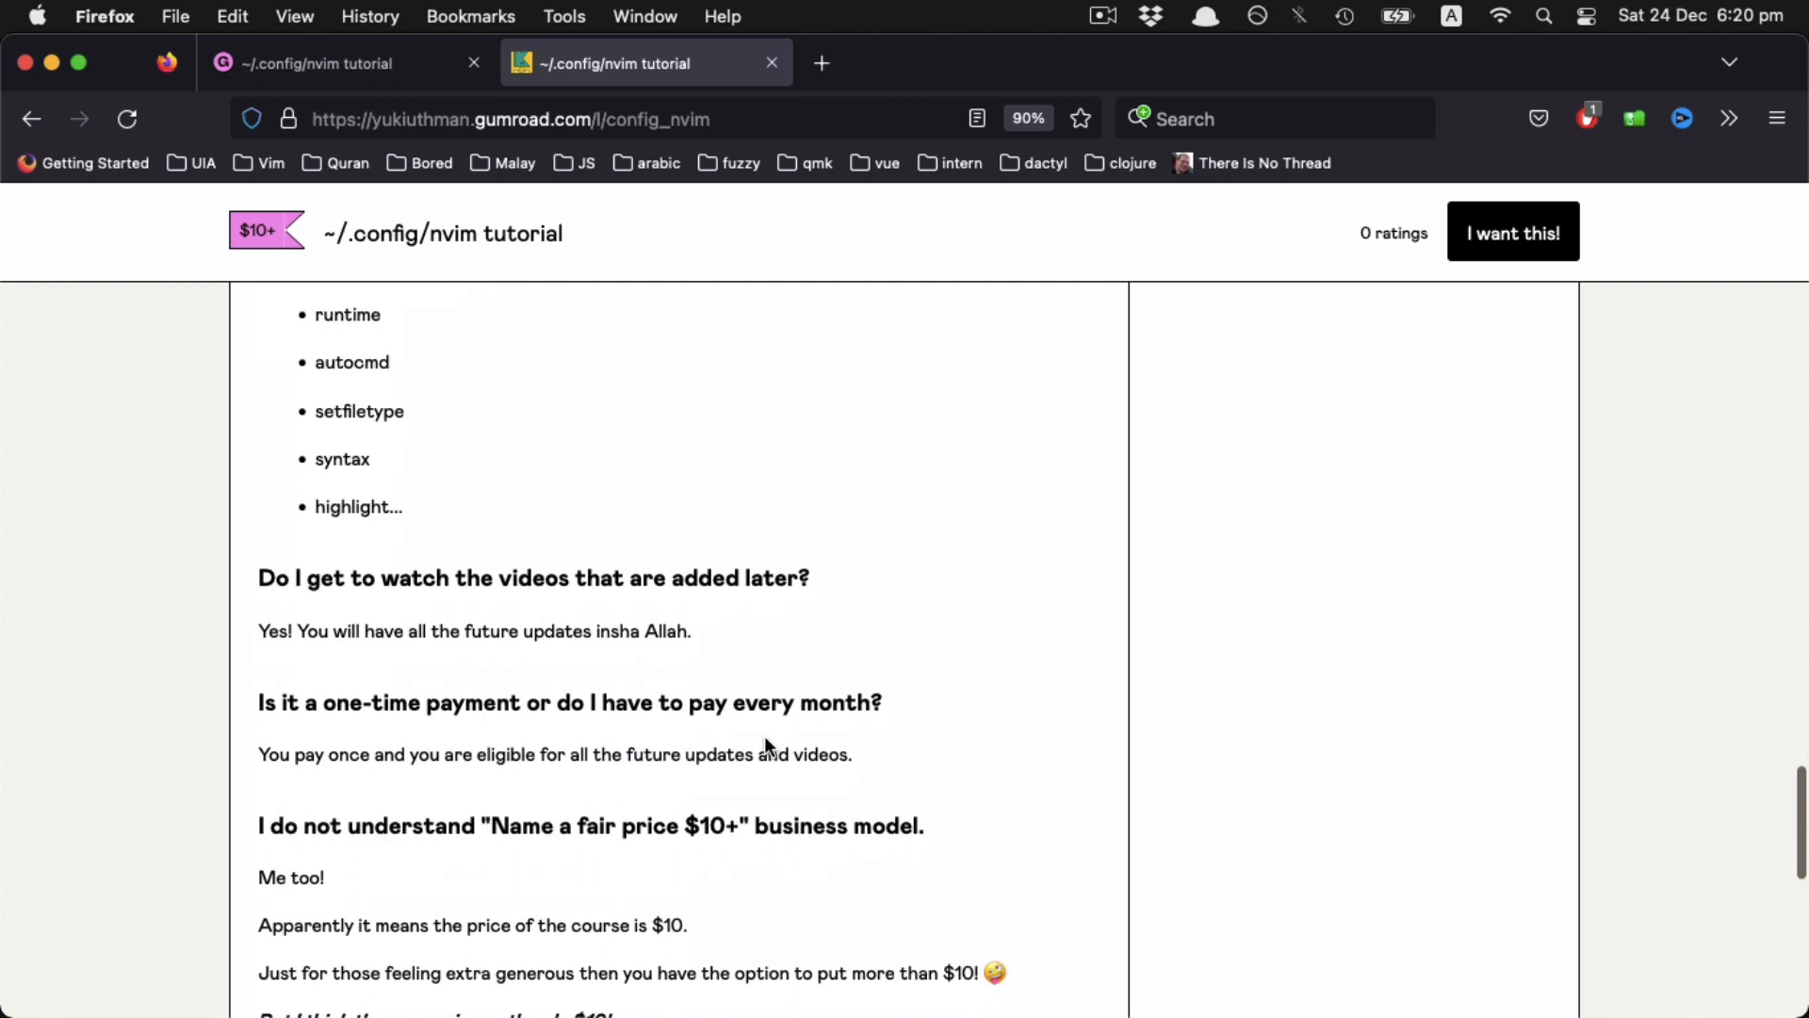
pyautogui.scroll(-3)
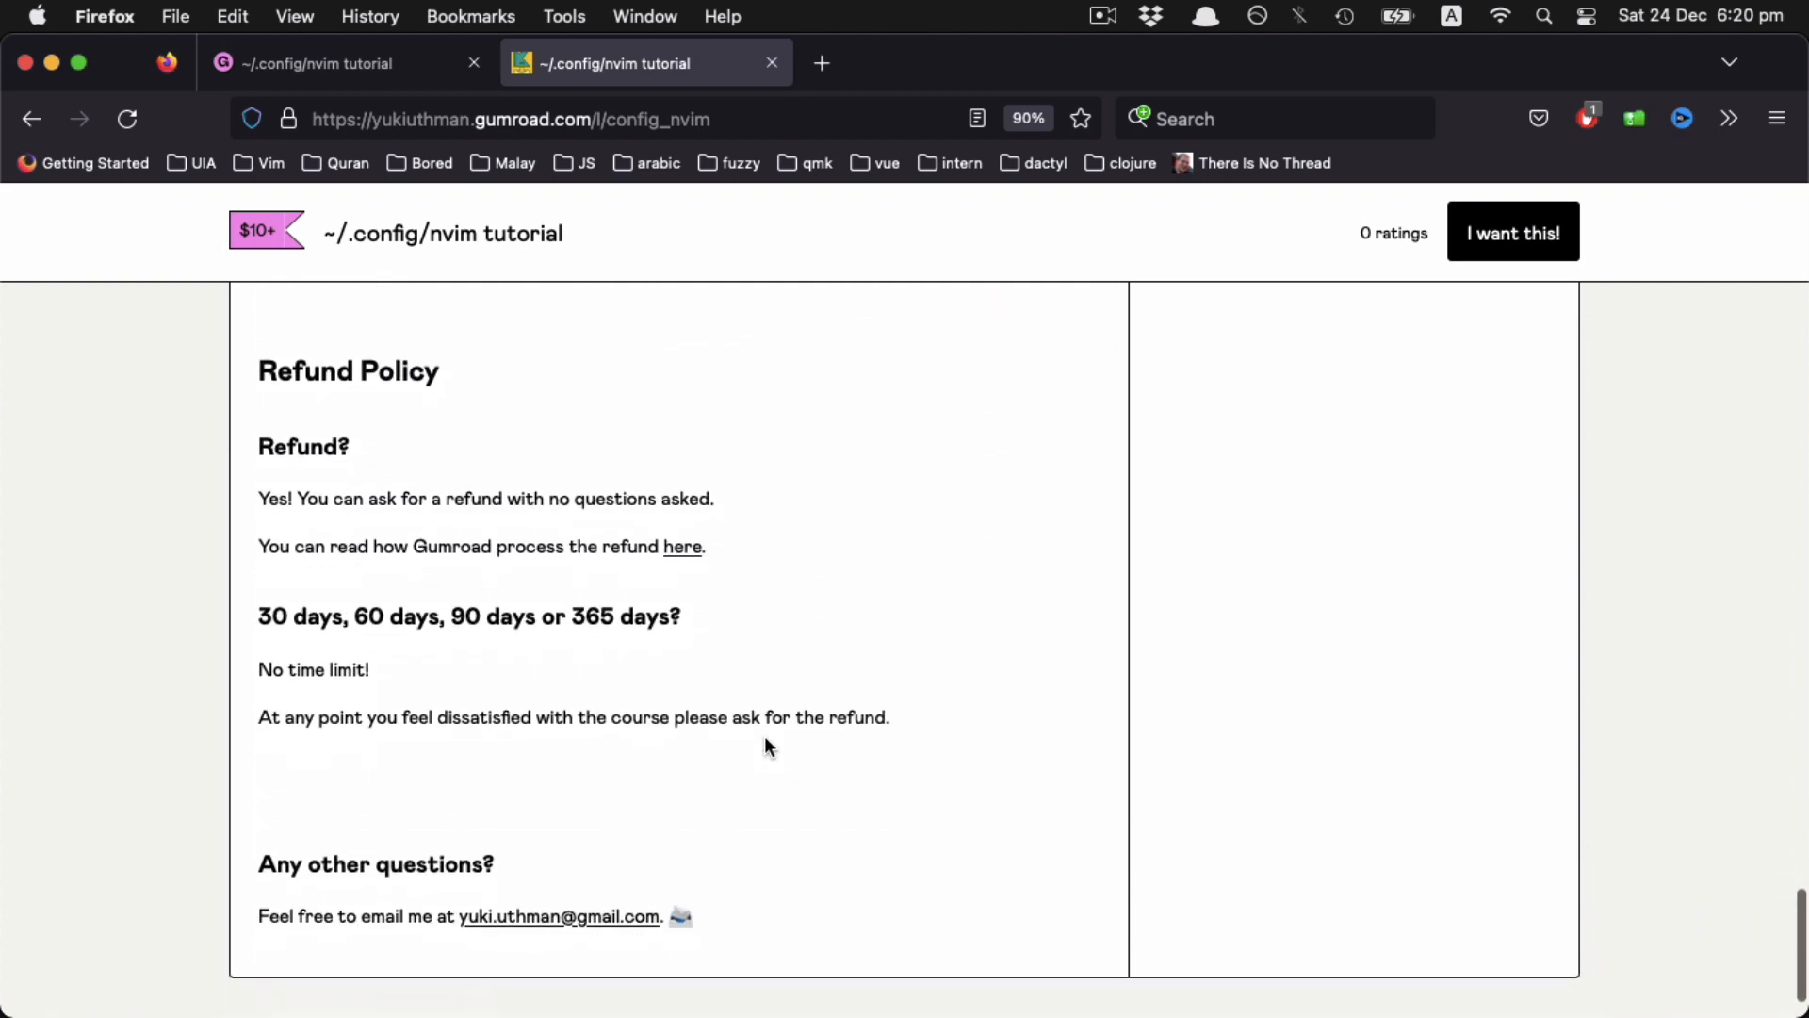
pyautogui.scroll(-3)
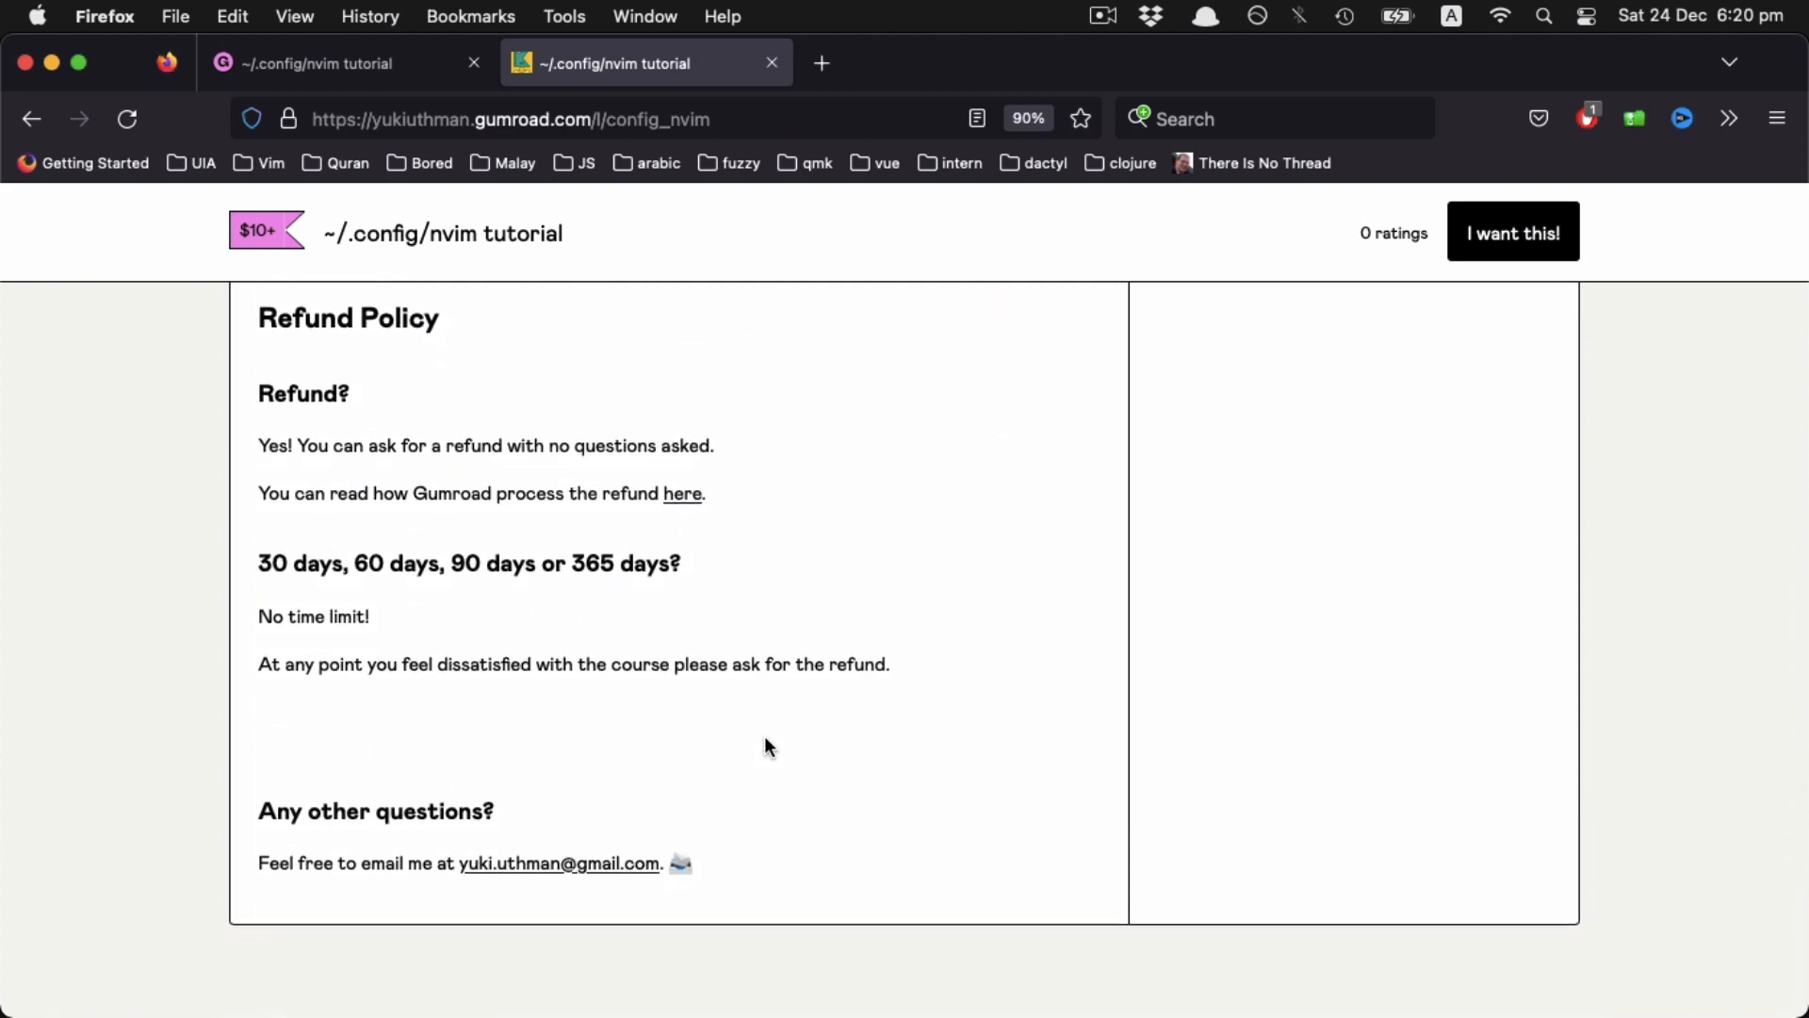